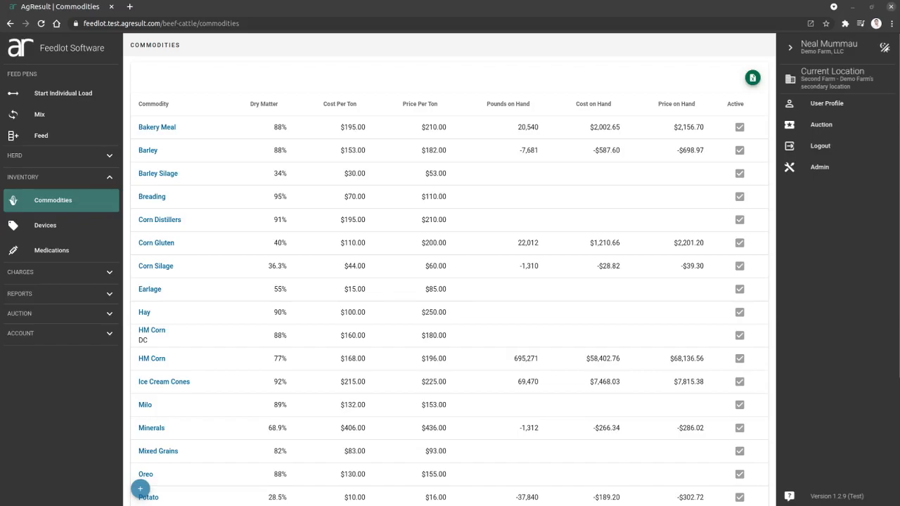
{"action": "mouse_move", "coordinate": [803, 334]}
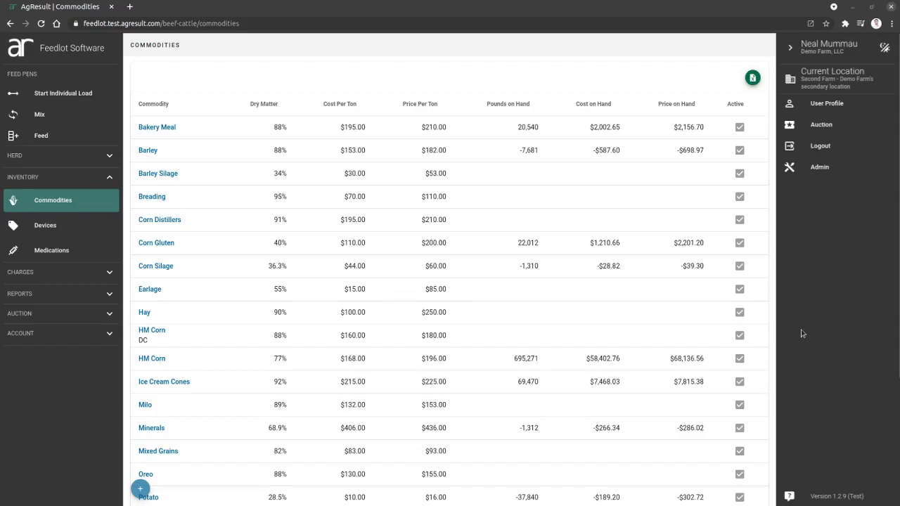
{"action": "mouse_move", "coordinate": [211, 427]}
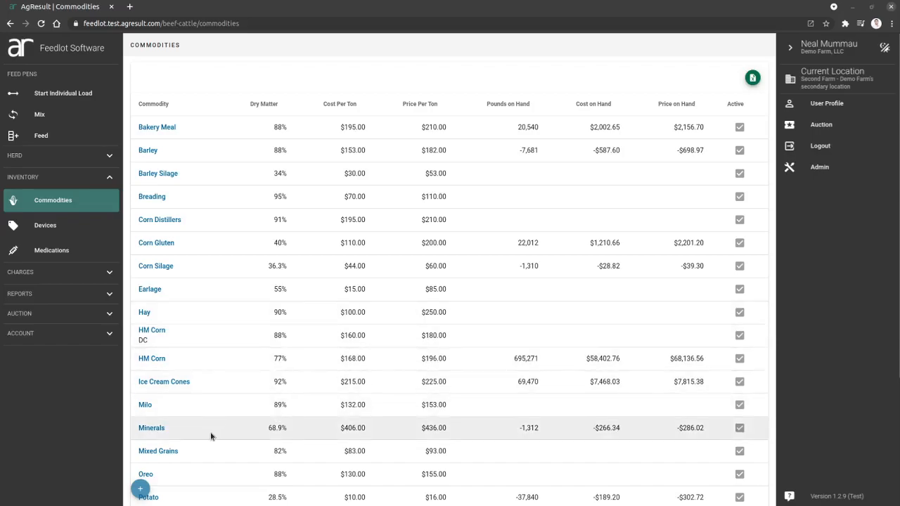
{"action": "mouse_move", "coordinate": [42, 177]}
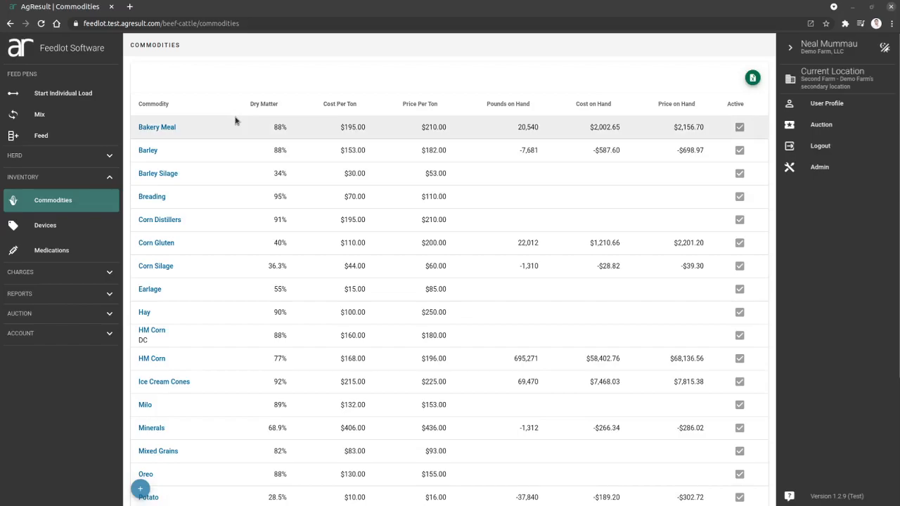
{"action": "mouse_move", "coordinate": [251, 220]}
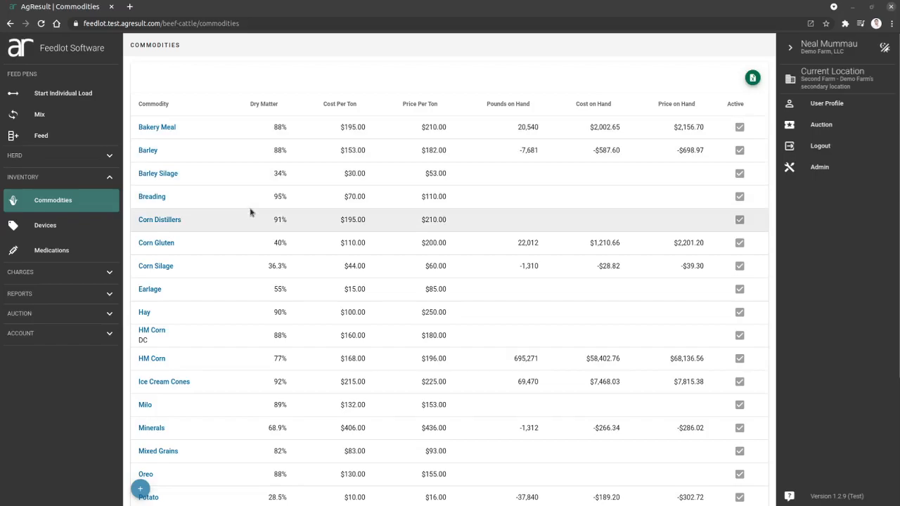
{"action": "mouse_move", "coordinate": [207, 381]}
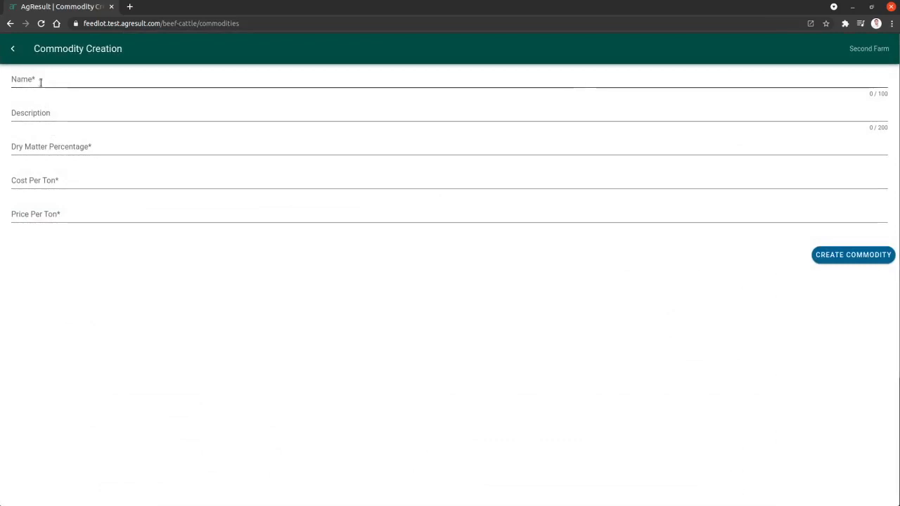
- Enter commodity HM Corn 2021 at 75% dry matter, $168 cost, $196 price, and submit
{"action": "type", "text": "HM Corn"}
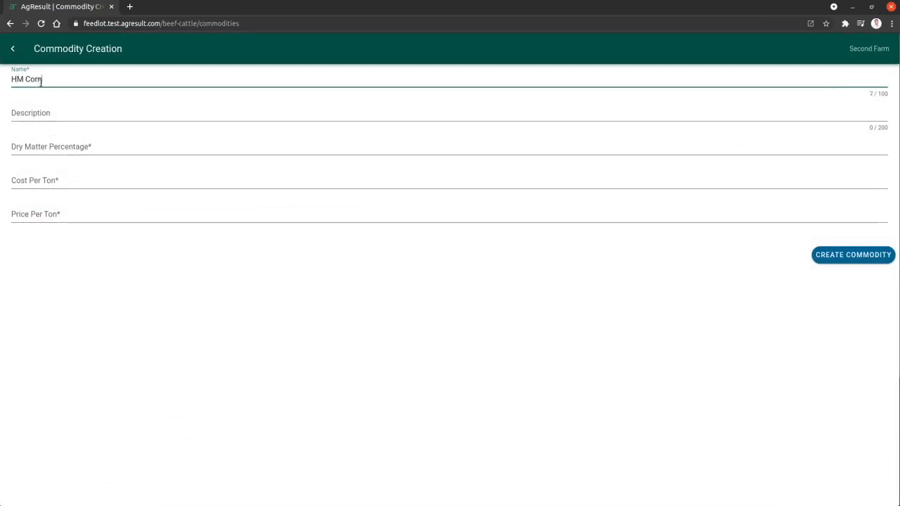
{"action": "type", "text": "2021"}
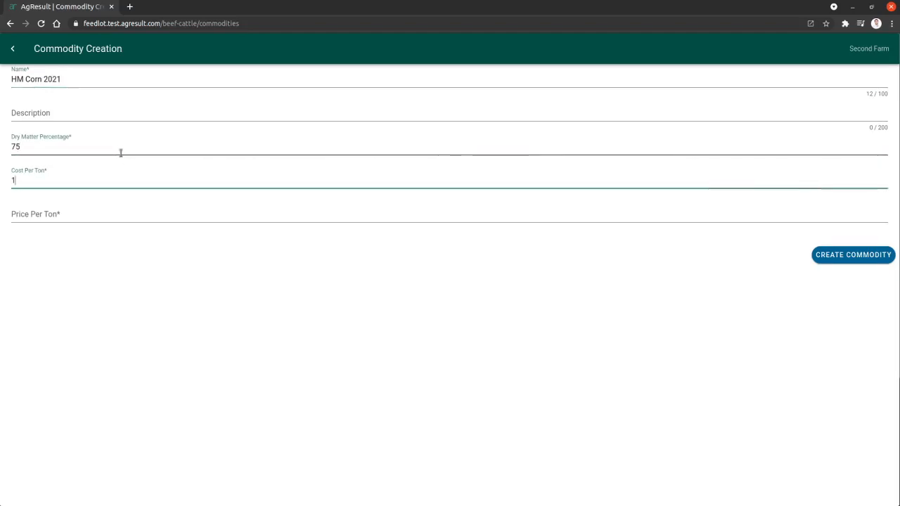
{"action": "type", "text": "68"}
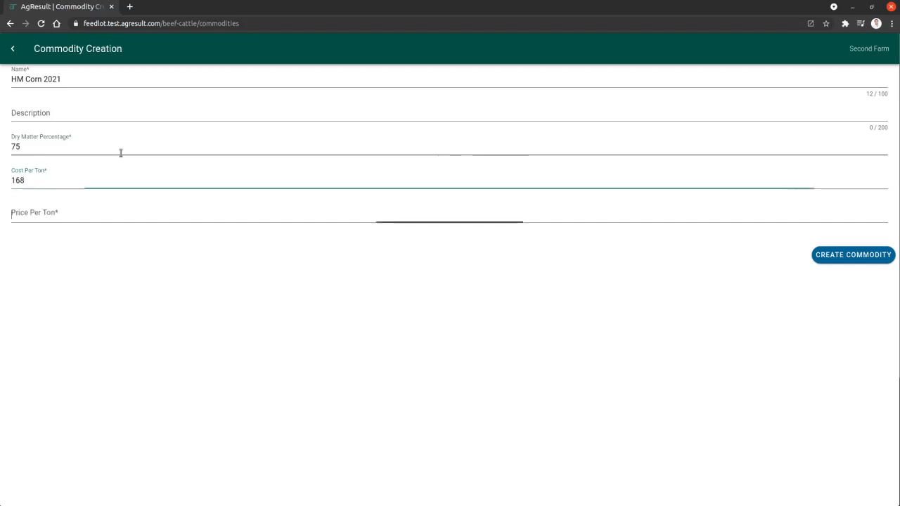
{"action": "type", "text": "196"}
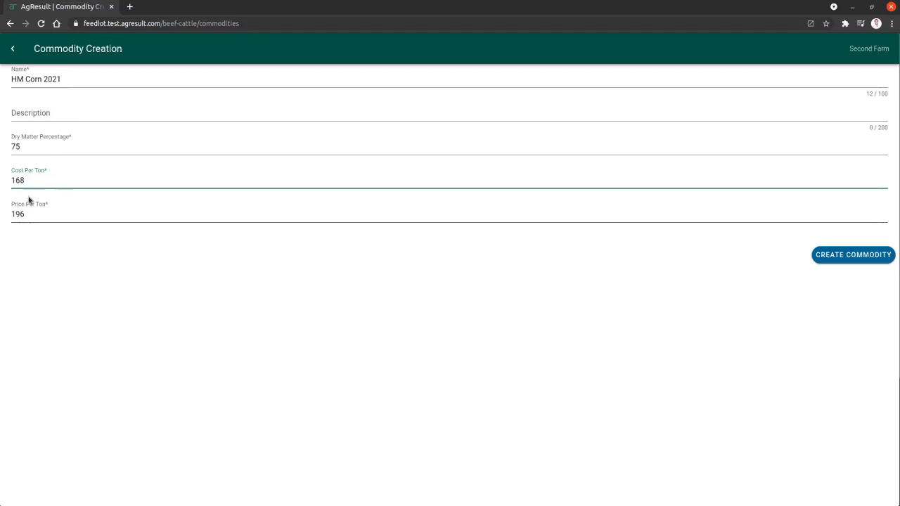
{"action": "left_click", "coordinate": [853, 255]}
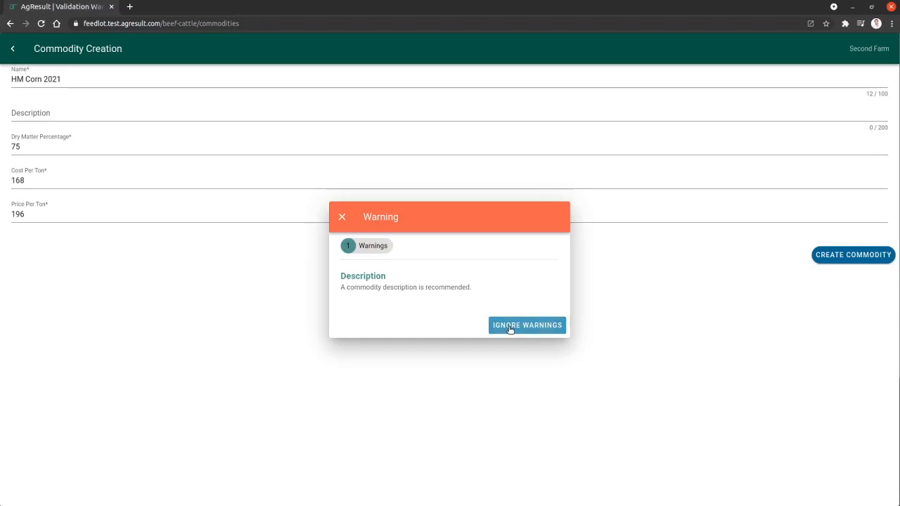
- Save HM Corn 2021 without a description and open its overview
{"action": "left_click", "coordinate": [527, 325]}
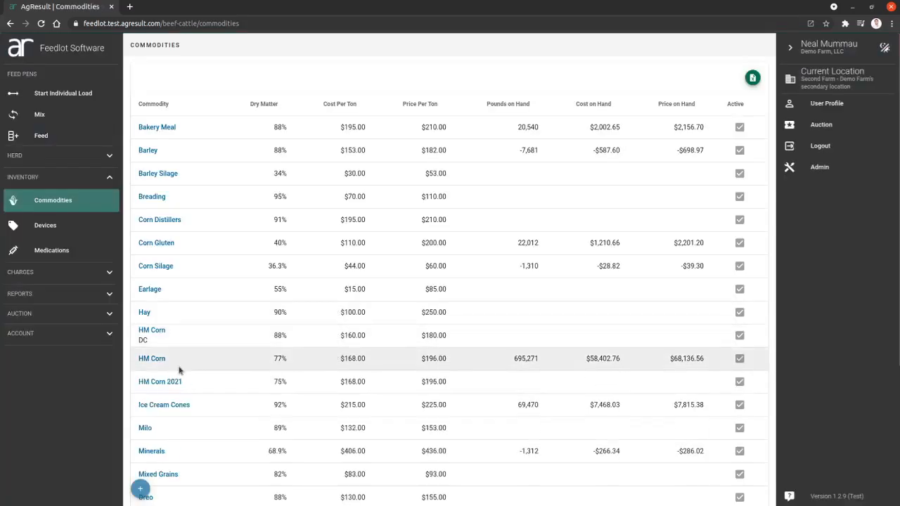
{"action": "mouse_move", "coordinate": [161, 382]}
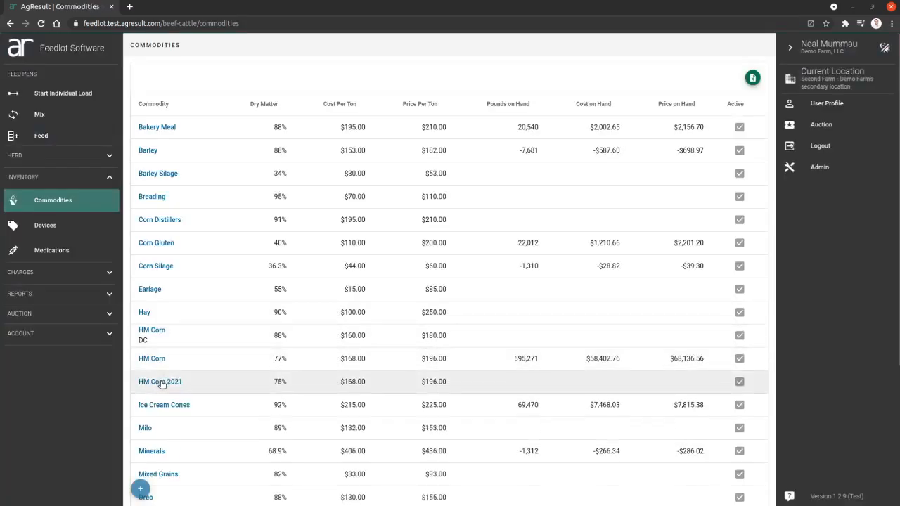
{"action": "left_click", "coordinate": [160, 382]}
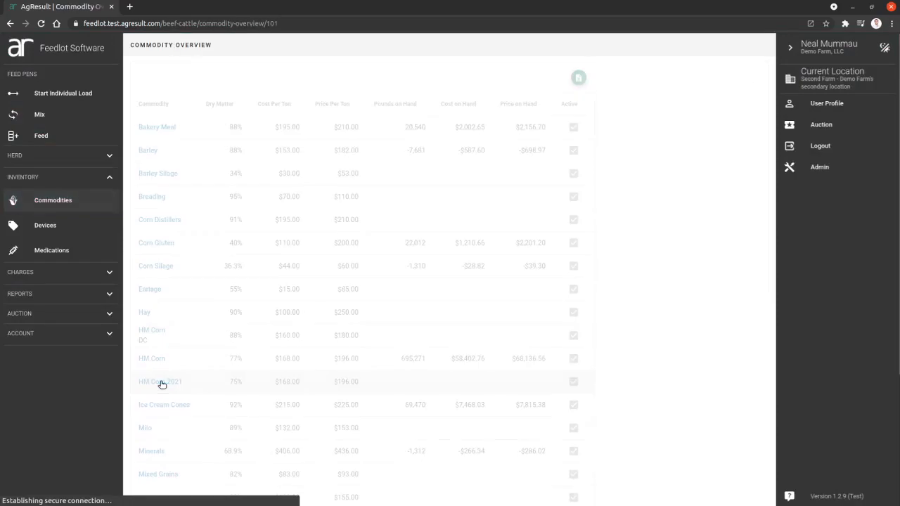
{"action": "left_click", "coordinate": [160, 381]}
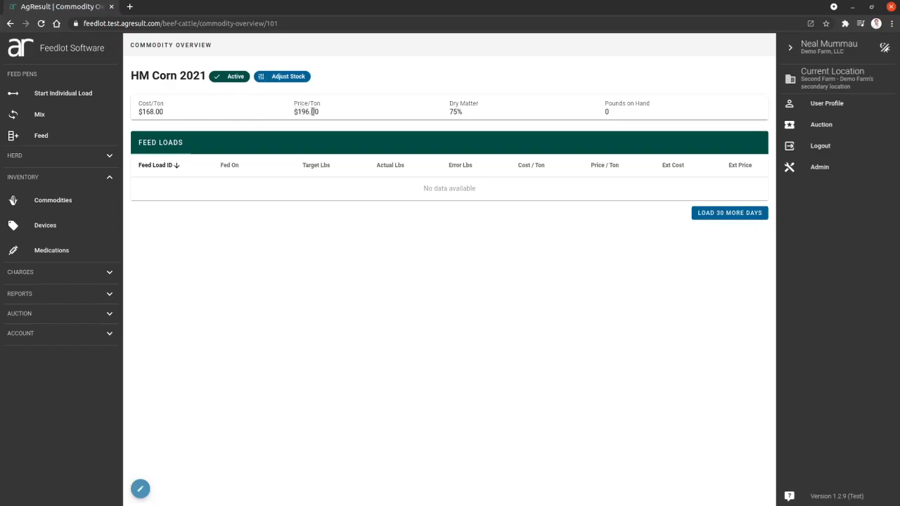
{"action": "mouse_move", "coordinate": [629, 128]}
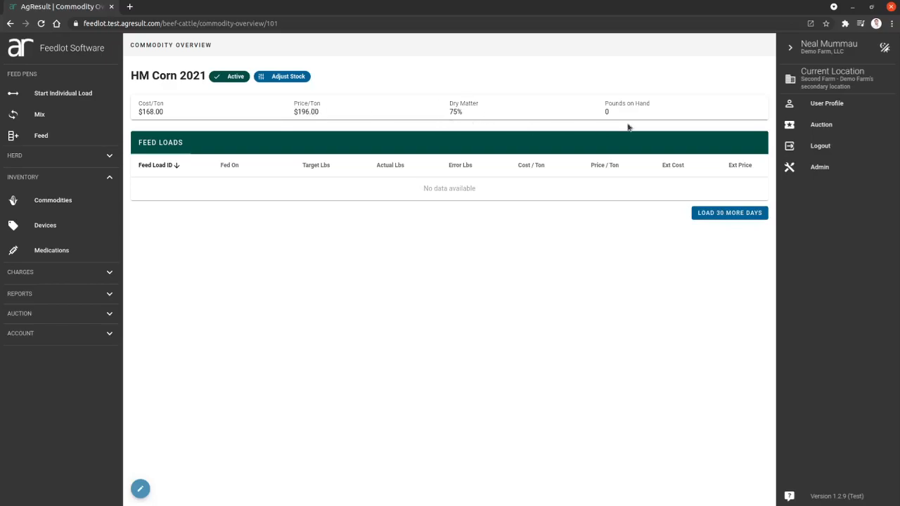
{"action": "mouse_move", "coordinate": [609, 102]}
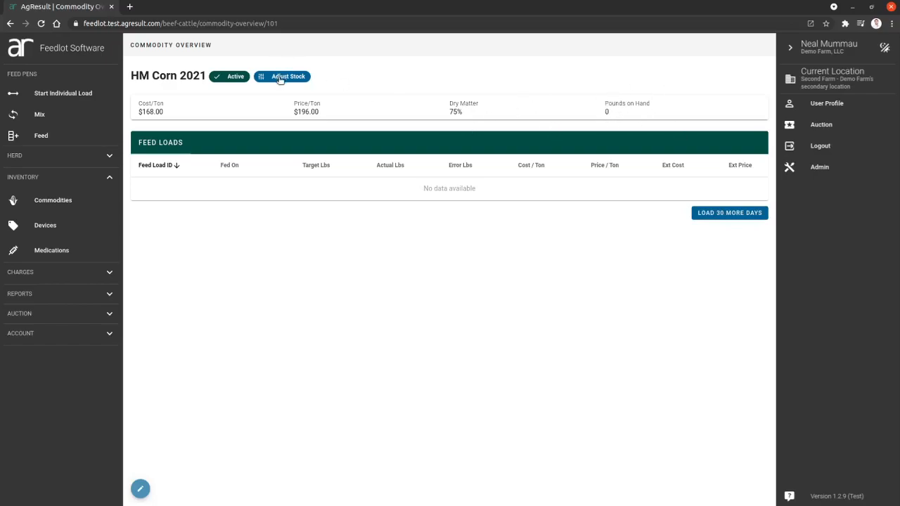
- Add a 15,000-pound stock adjustment to HM Corn 2021
{"action": "left_click", "coordinate": [282, 76]}
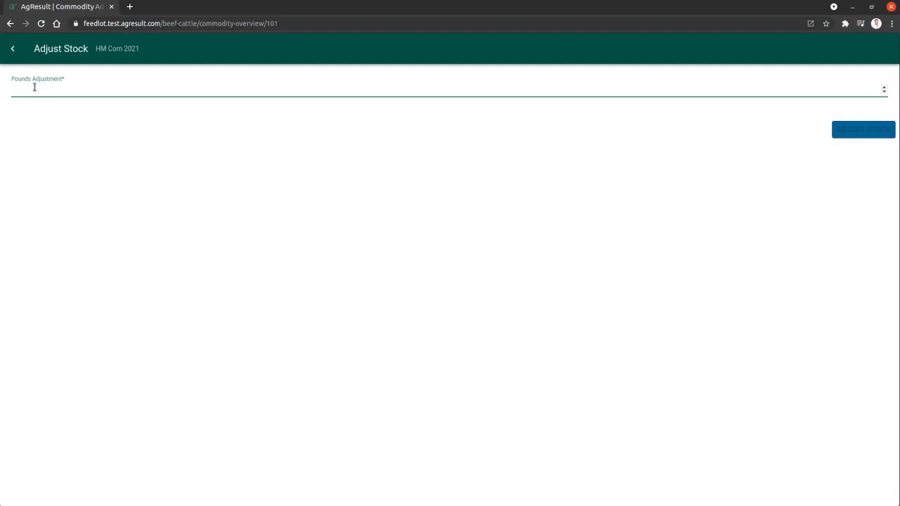
{"action": "type", "text": "15000"}
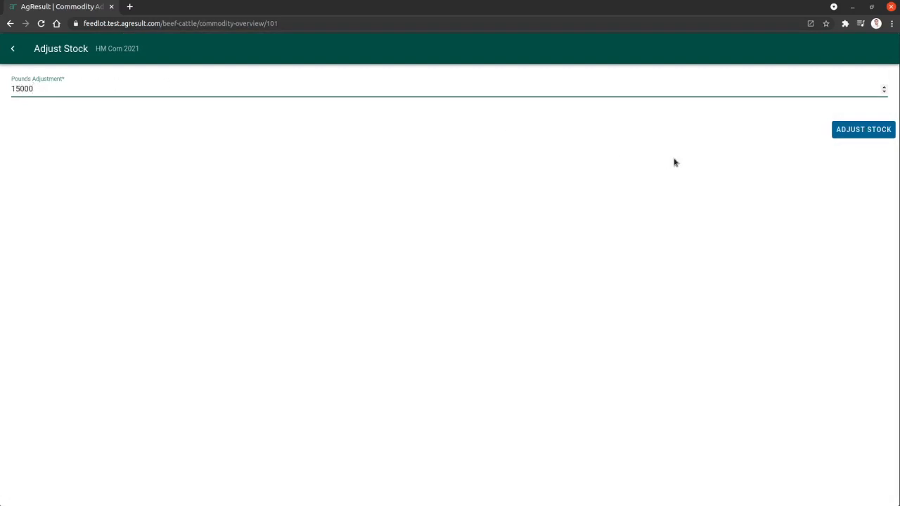
{"action": "left_click", "coordinate": [864, 129]}
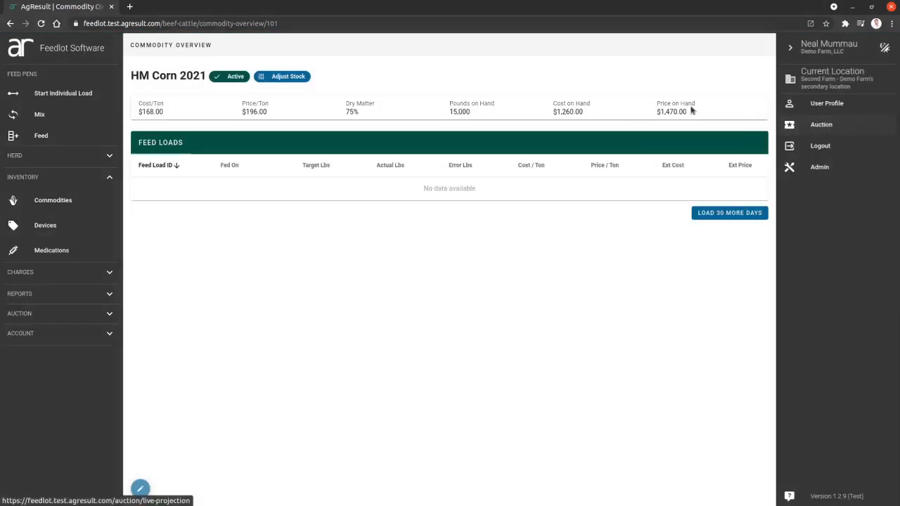
{"action": "double_click", "coordinate": [459, 112]}
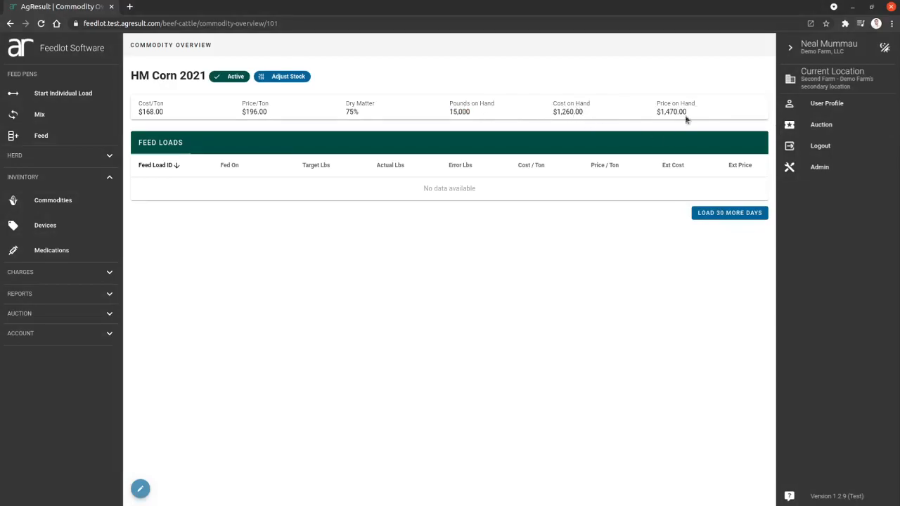
{"action": "mouse_move", "coordinate": [287, 127]}
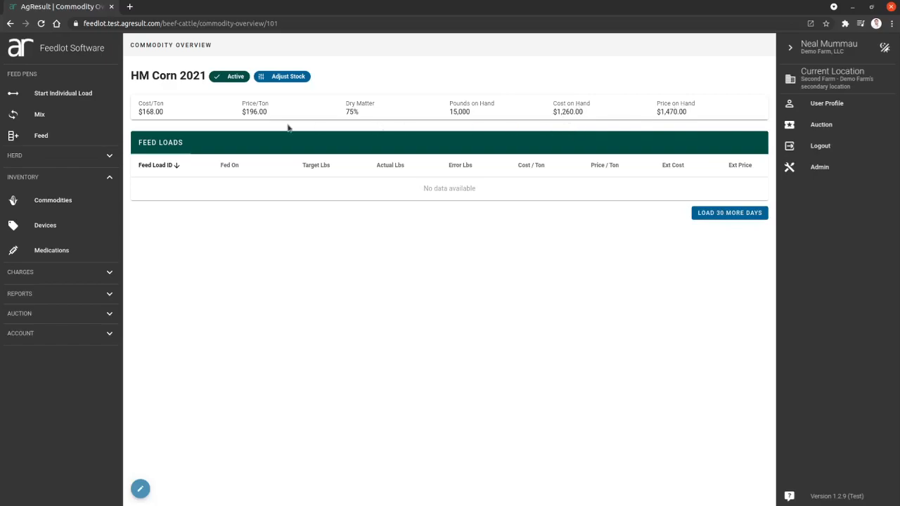
{"action": "mouse_move", "coordinate": [543, 128]}
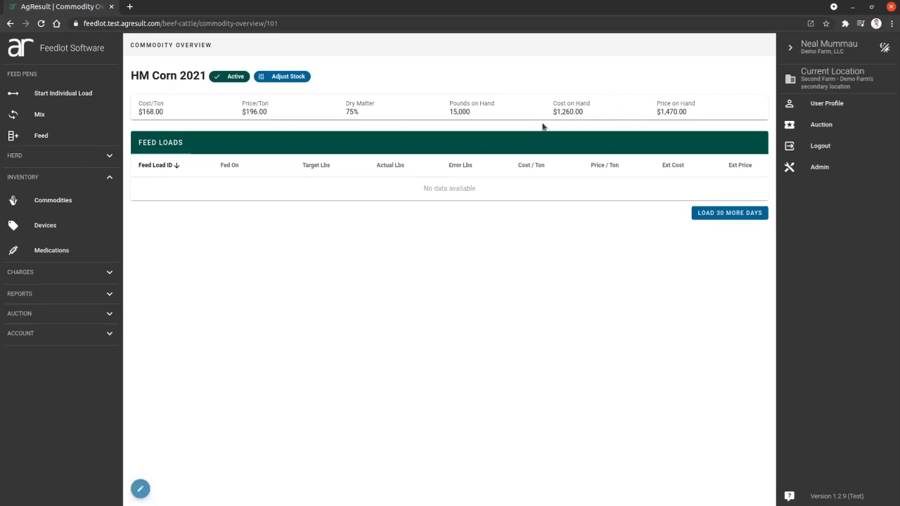
{"action": "mouse_move", "coordinate": [463, 125]}
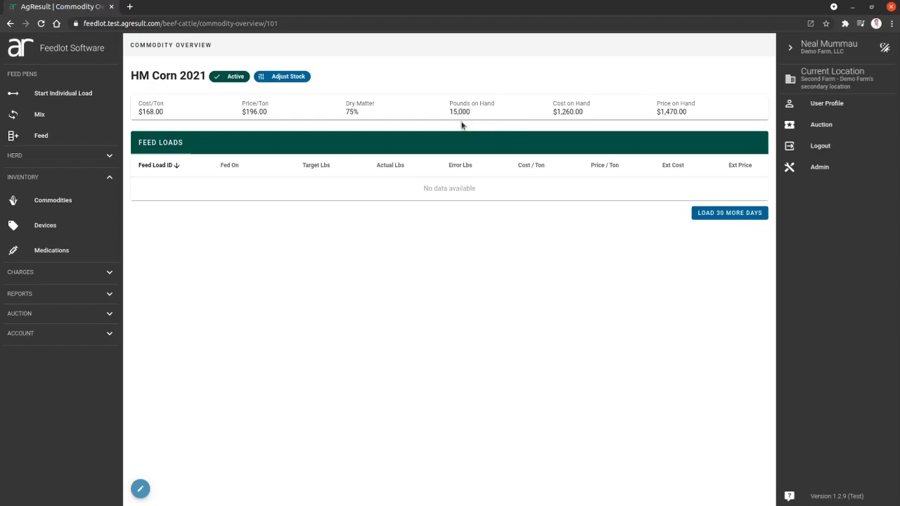
{"action": "mouse_move", "coordinate": [589, 121]}
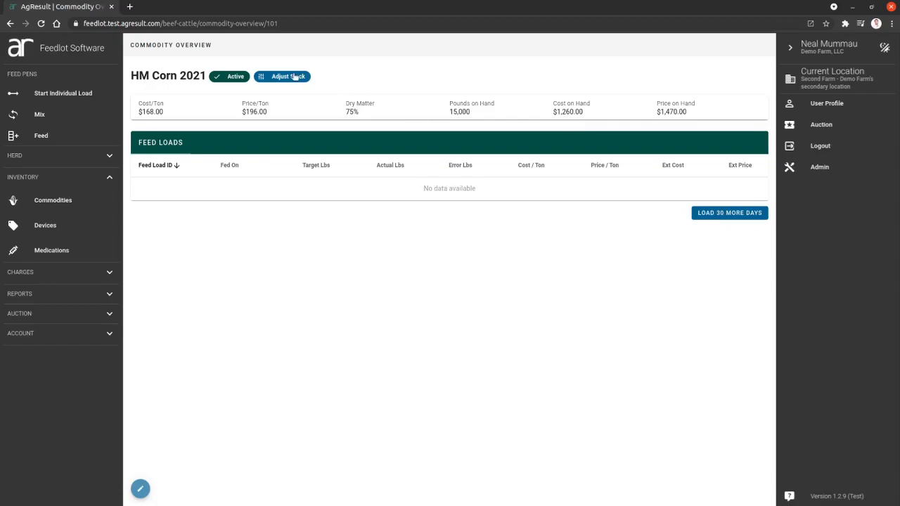
- Add a further 3,000-pound stock adjustment to HM Corn 2021
{"action": "left_click", "coordinate": [282, 76]}
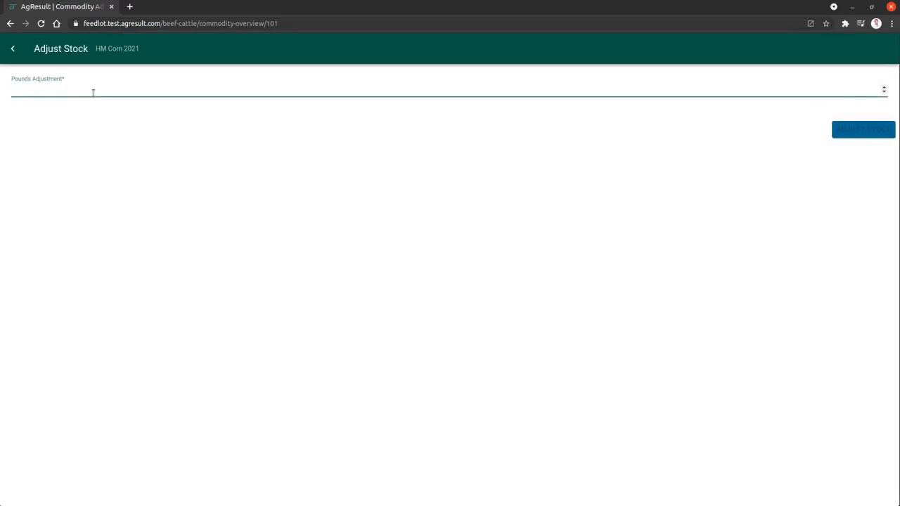
{"action": "type", "text": "3000"}
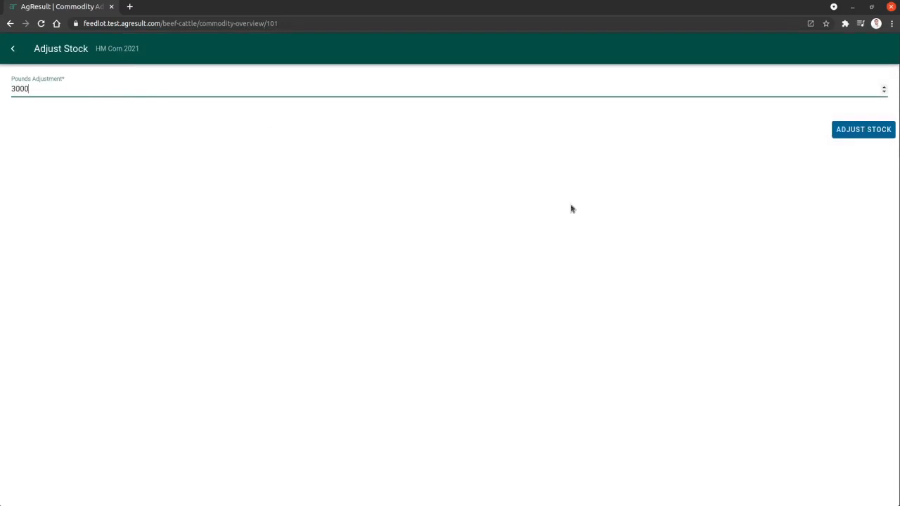
{"action": "left_click", "coordinate": [864, 130]}
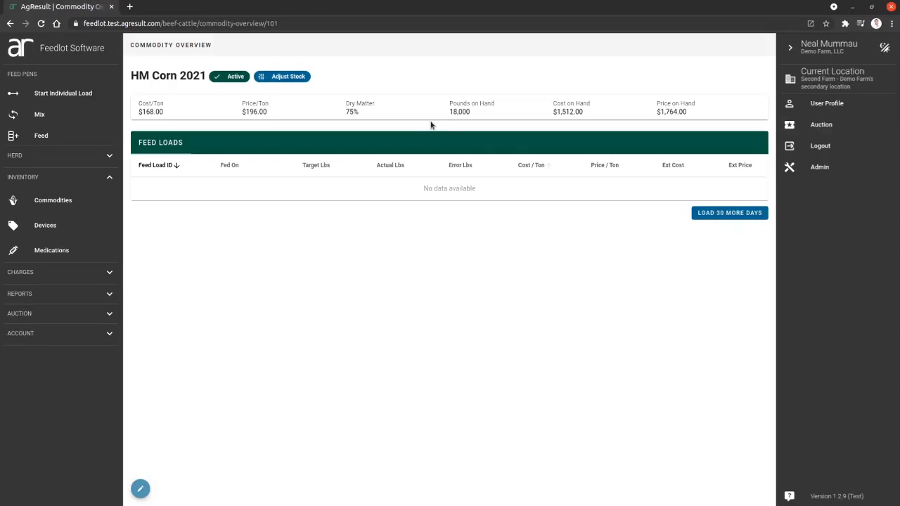
{"action": "mouse_move", "coordinate": [462, 130]}
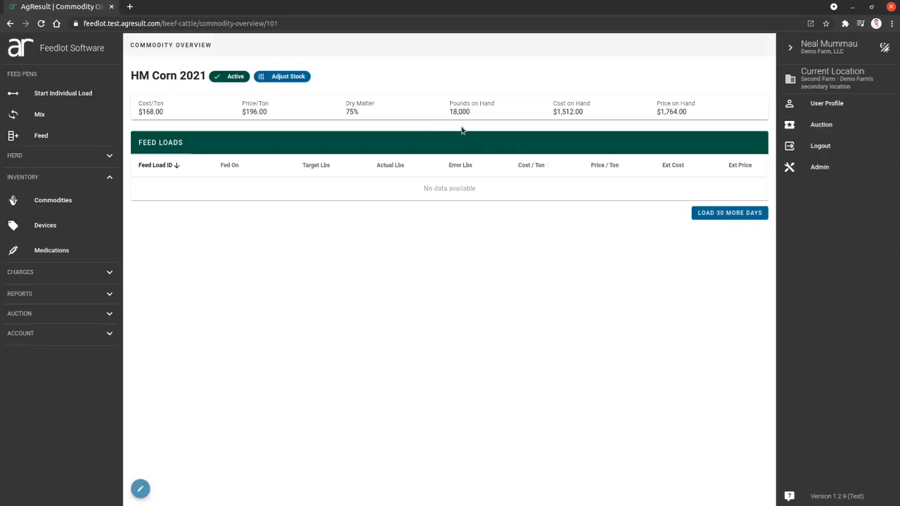
{"action": "mouse_move", "coordinate": [534, 106]}
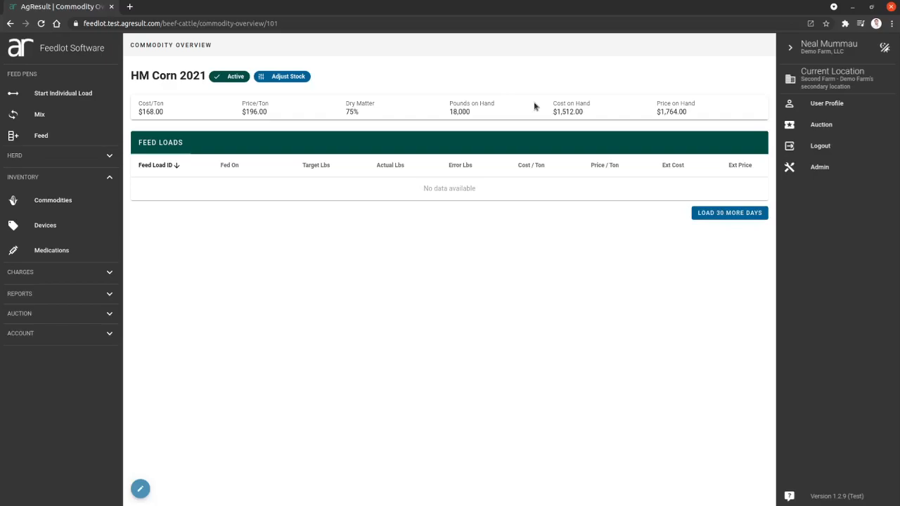
{"action": "mouse_move", "coordinate": [526, 123]}
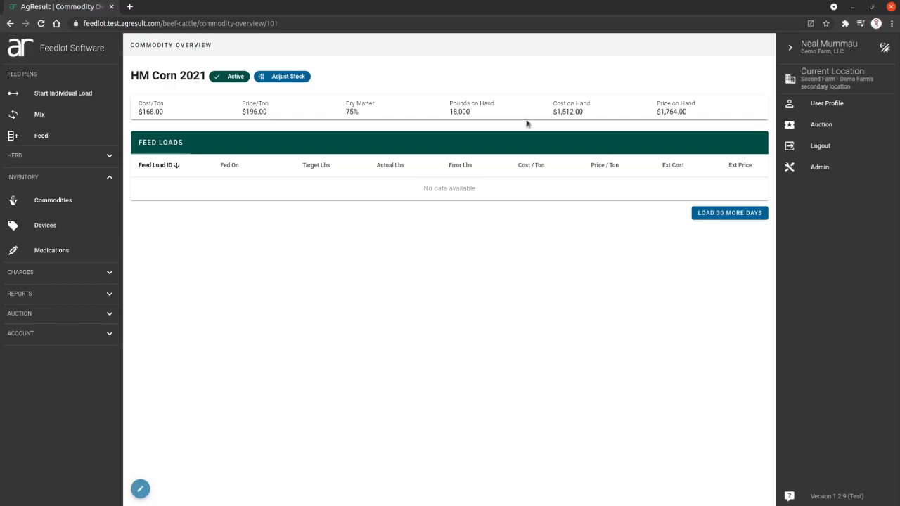
{"action": "mouse_move", "coordinate": [458, 271]}
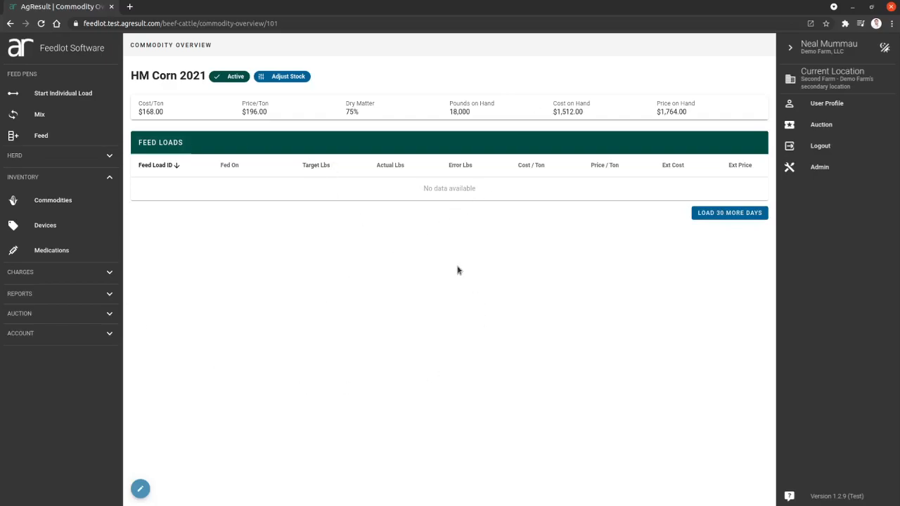
{"action": "mouse_move", "coordinate": [107, 226]}
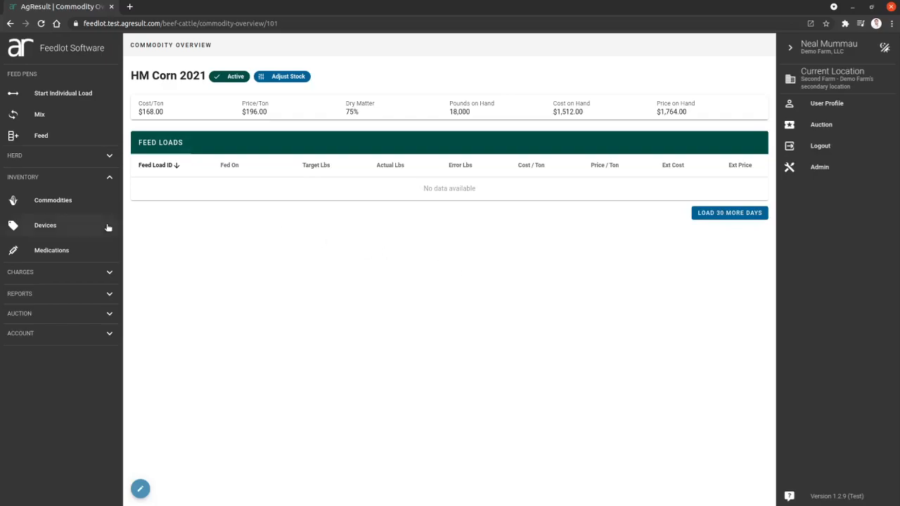
{"action": "mouse_move", "coordinate": [334, 211]}
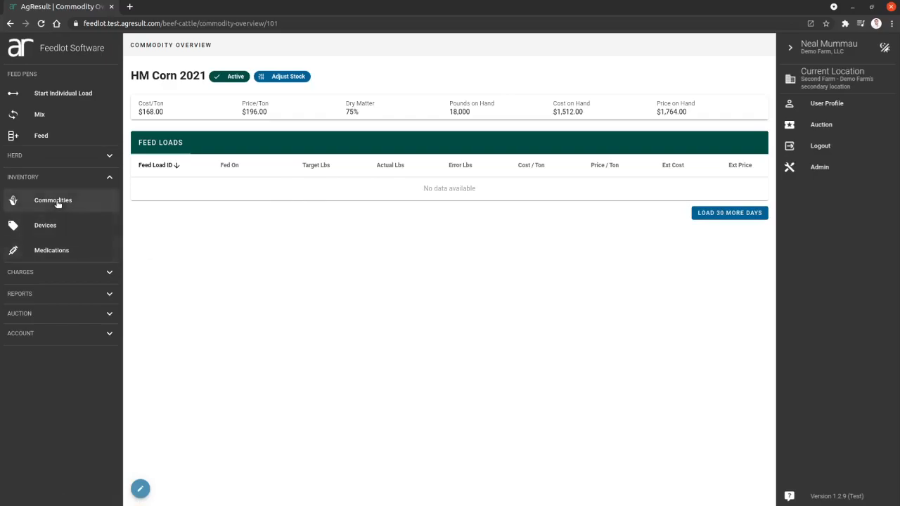
- Open the original HM Corn (DC) commodity and load 30 more days of feed loads
{"action": "left_click", "coordinate": [53, 200]}
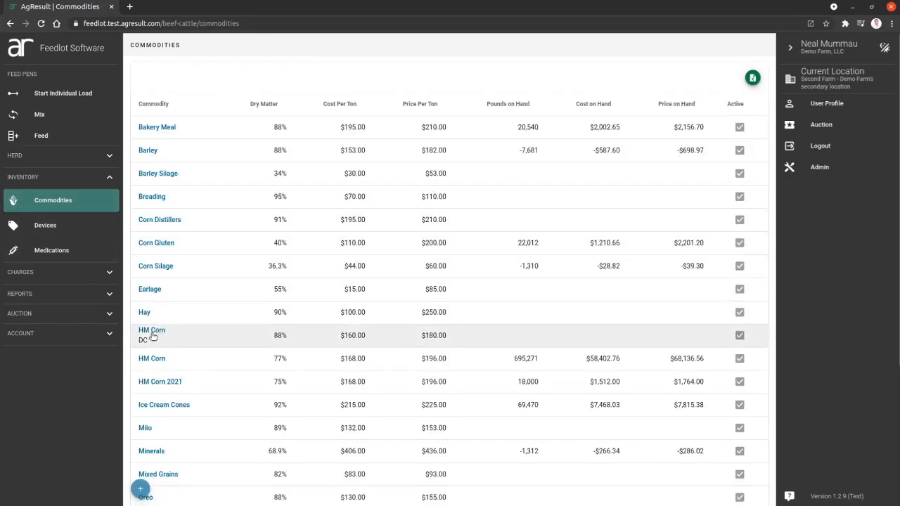
{"action": "left_click", "coordinate": [152, 330]}
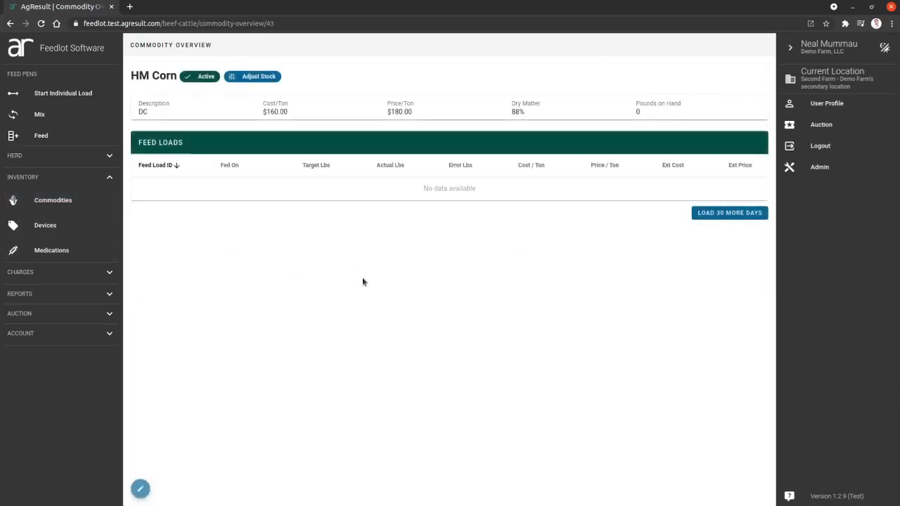
{"action": "left_click", "coordinate": [729, 212]}
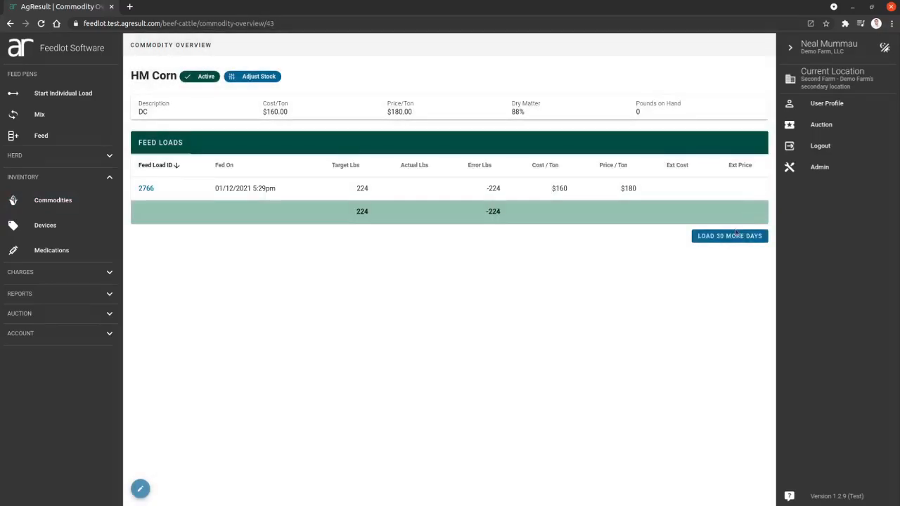
- Load another 30 days of HM Corn feed loads and review the older entries
{"action": "left_click", "coordinate": [729, 235]}
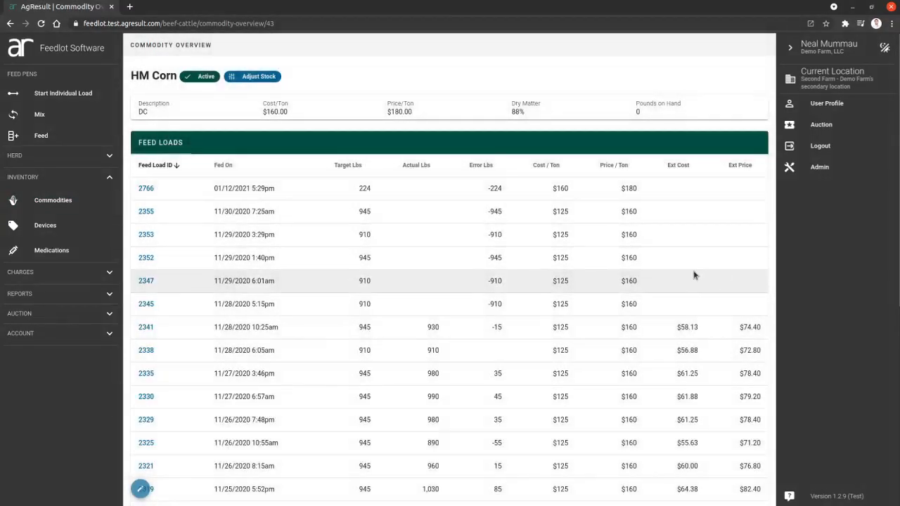
{"action": "mouse_move", "coordinate": [691, 268]}
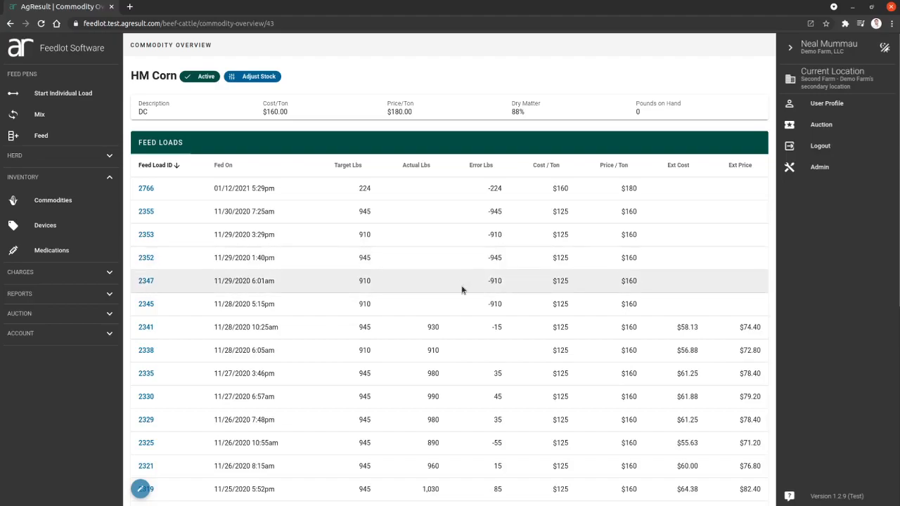
{"action": "mouse_move", "coordinate": [402, 271]}
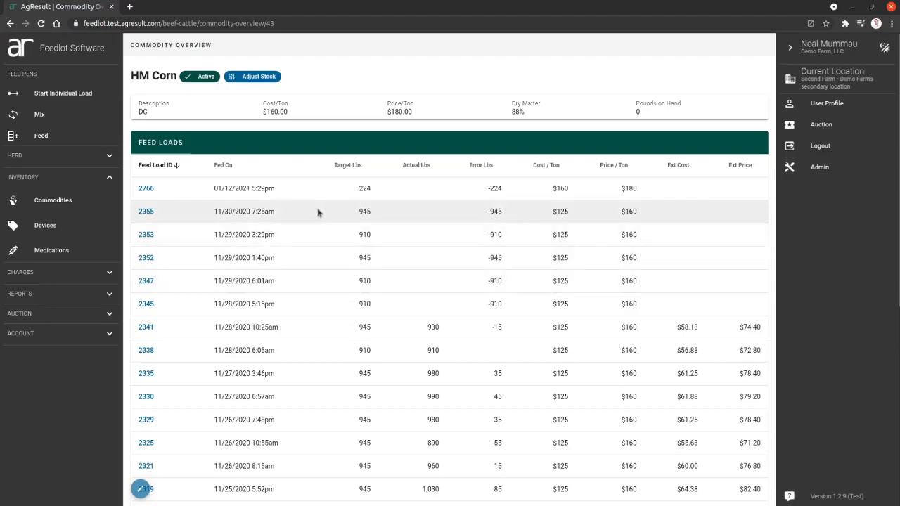
{"action": "mouse_move", "coordinate": [326, 230]}
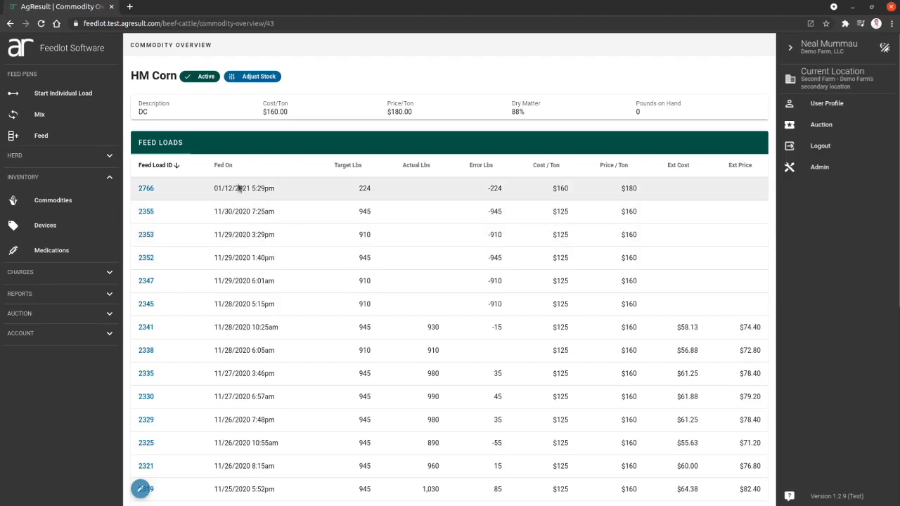
{"action": "mouse_move", "coordinate": [285, 225]}
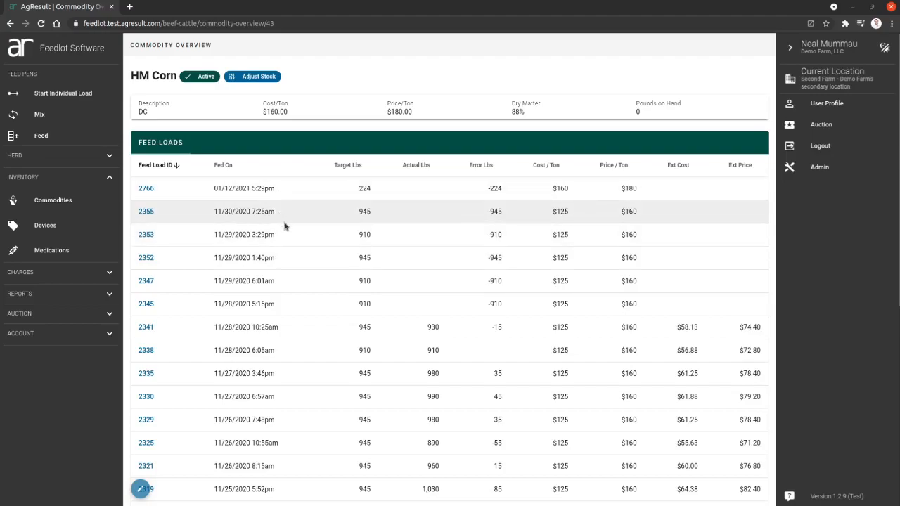
{"action": "mouse_move", "coordinate": [355, 191]}
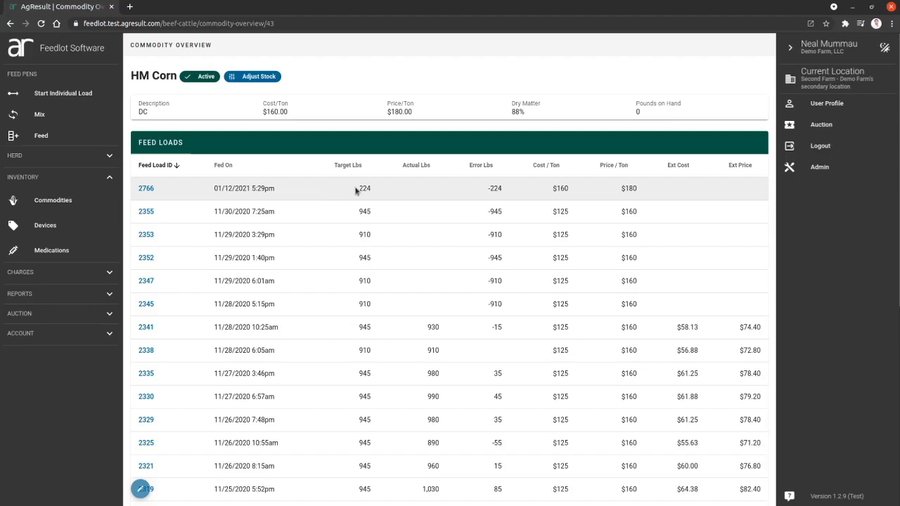
{"action": "mouse_move", "coordinate": [378, 312]}
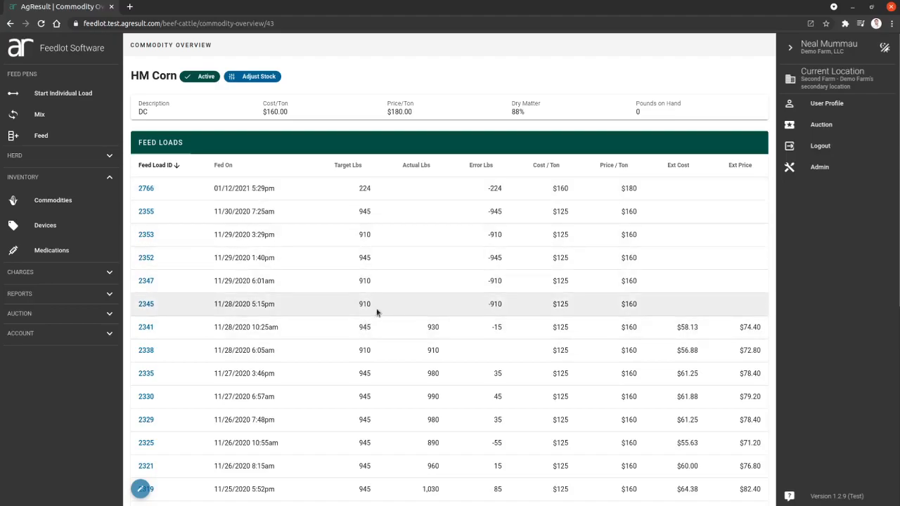
{"action": "scroll", "scroll_direction": "down", "scroll_amount": 3}
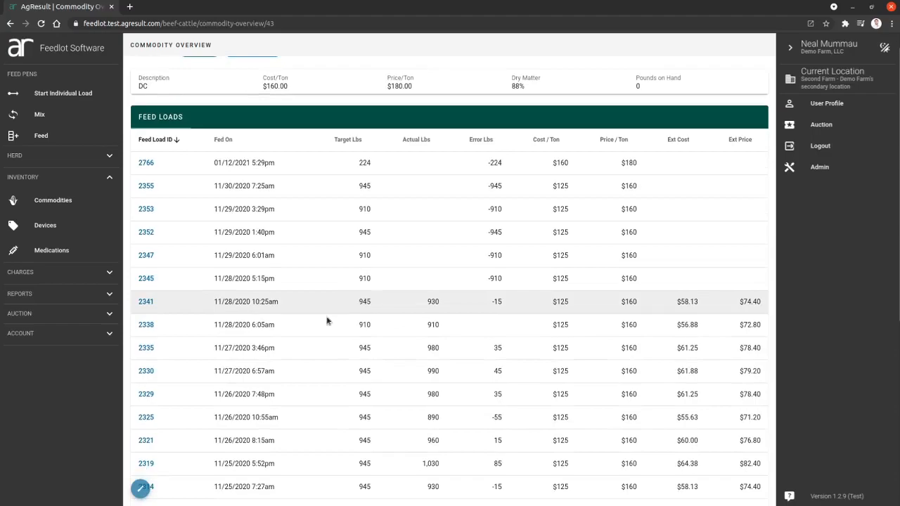
{"action": "mouse_move", "coordinate": [366, 306]}
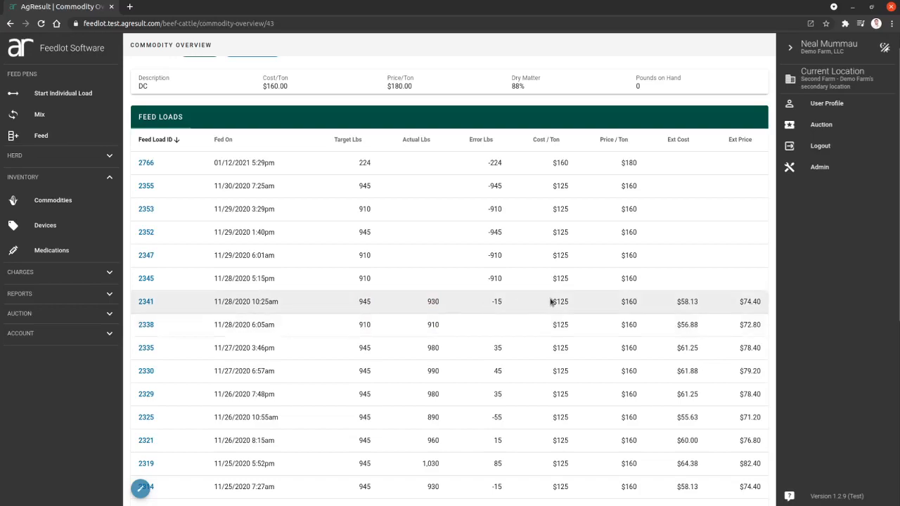
{"action": "mouse_move", "coordinate": [623, 300]}
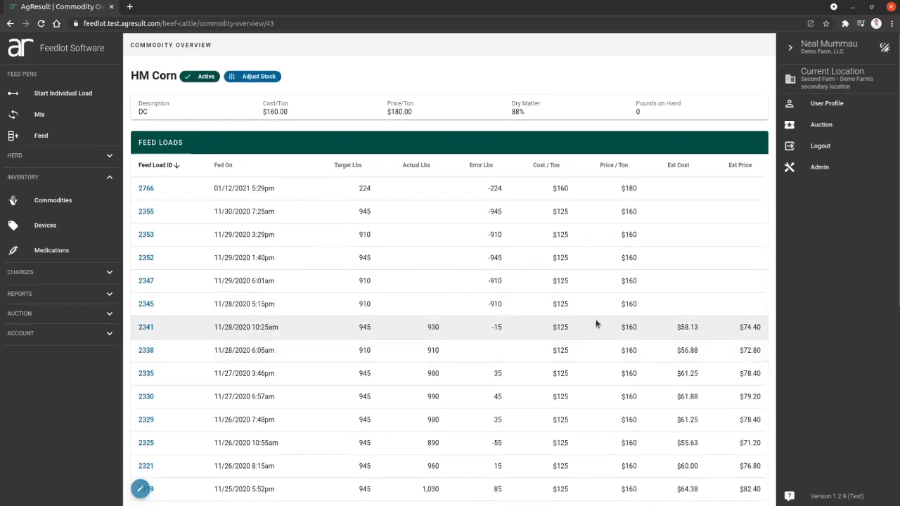
{"action": "mouse_move", "coordinate": [564, 326]}
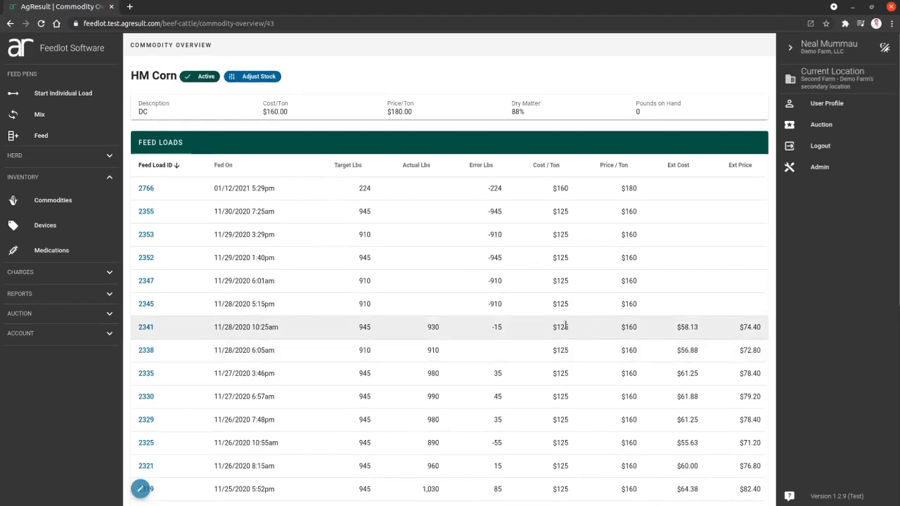
{"action": "mouse_move", "coordinate": [568, 337]}
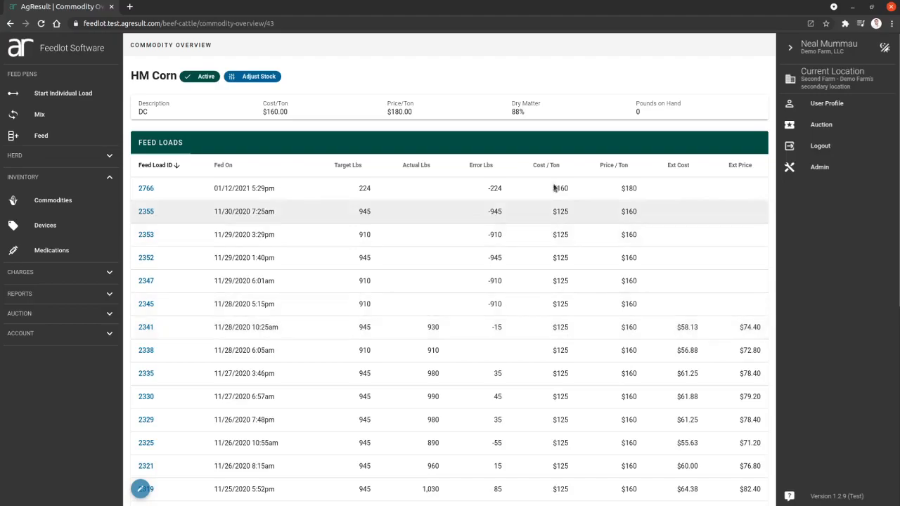
{"action": "mouse_move", "coordinate": [528, 281]}
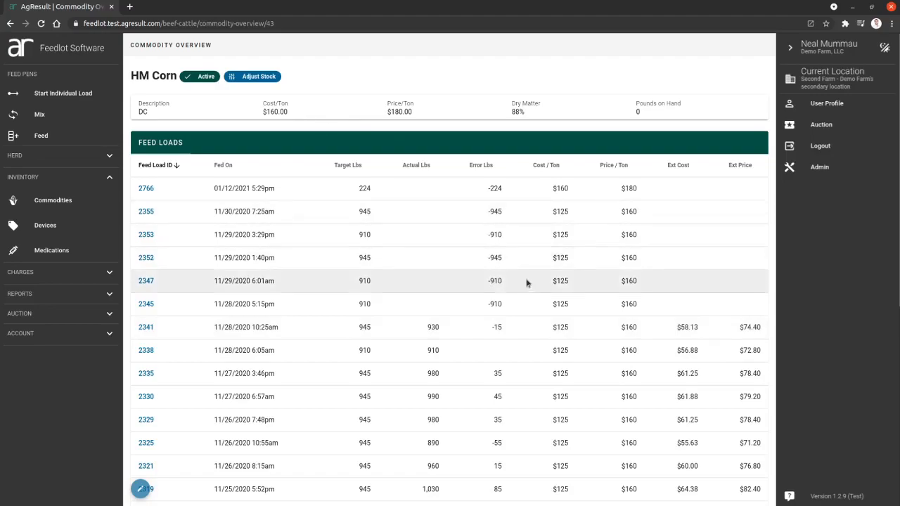
{"action": "mouse_move", "coordinate": [601, 346]}
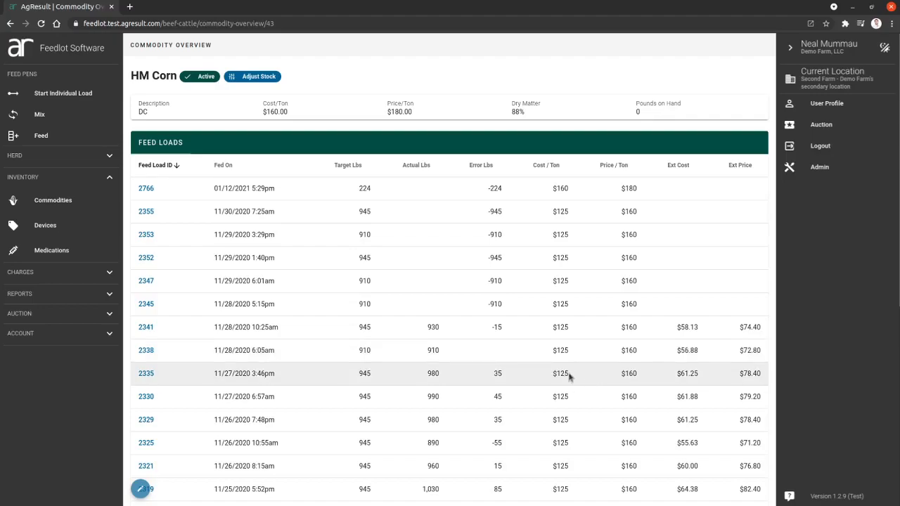
{"action": "mouse_move", "coordinate": [556, 350]}
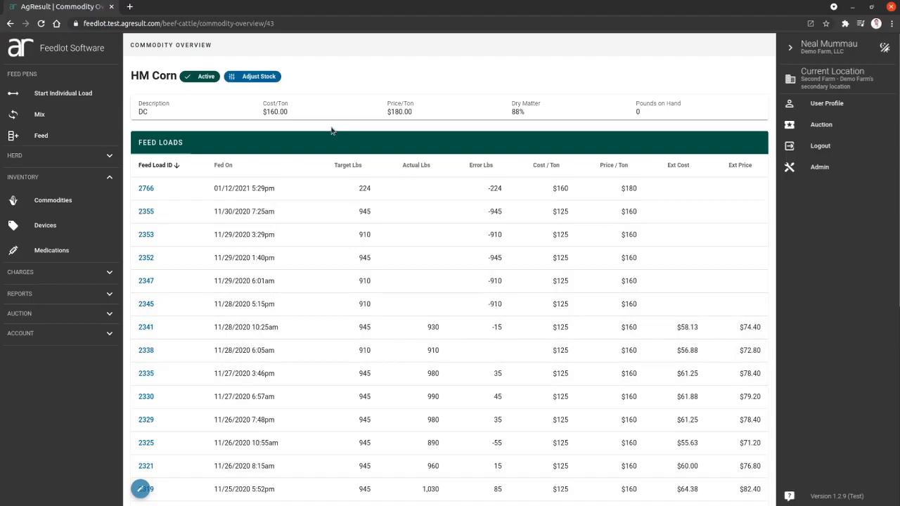
{"action": "mouse_move", "coordinate": [318, 116]}
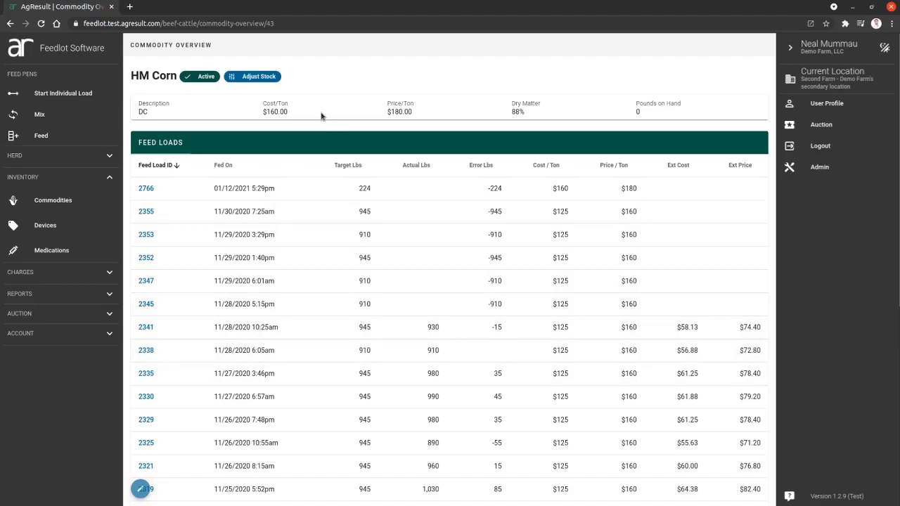
{"action": "mouse_move", "coordinate": [359, 119]}
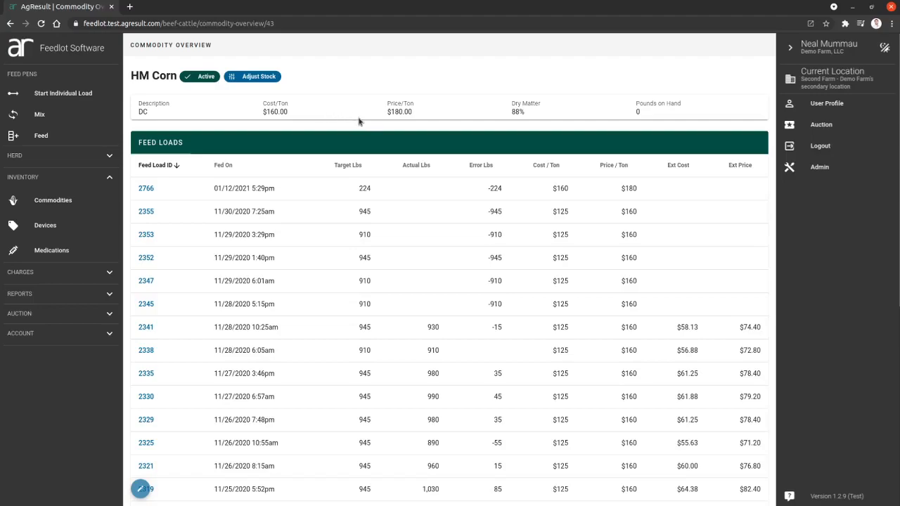
{"action": "mouse_move", "coordinate": [626, 257]}
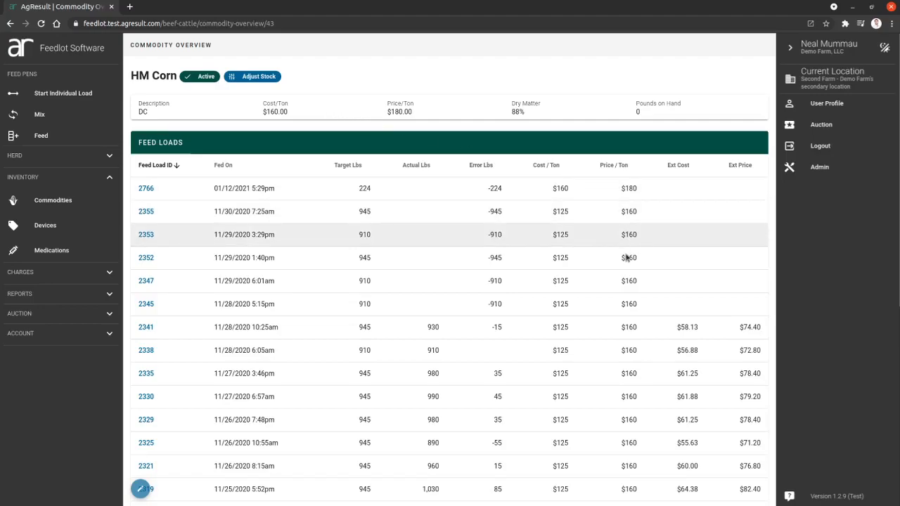
{"action": "mouse_move", "coordinate": [204, 304]}
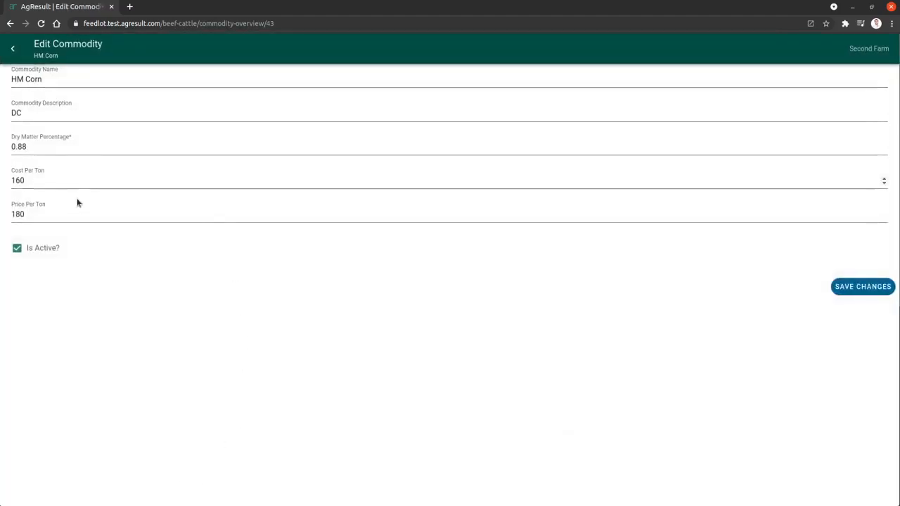
{"action": "mouse_move", "coordinate": [557, 306]}
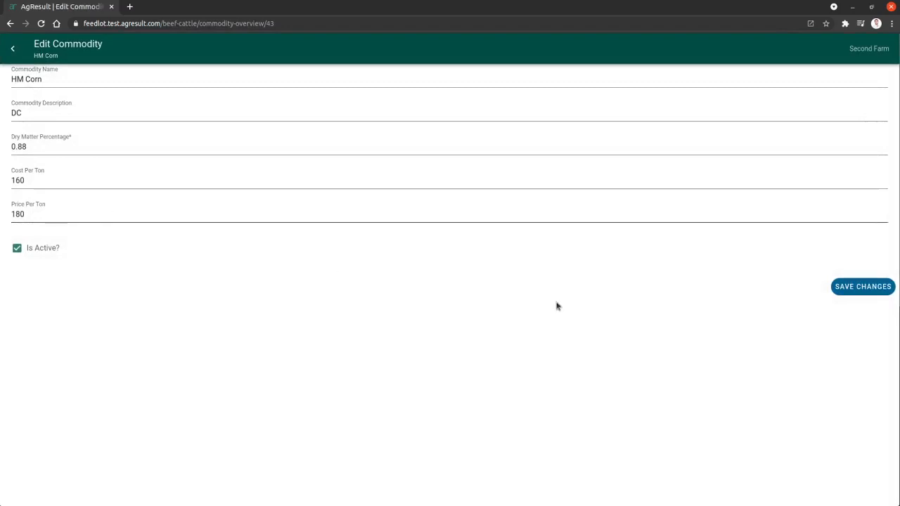
{"action": "mouse_move", "coordinate": [618, 276]}
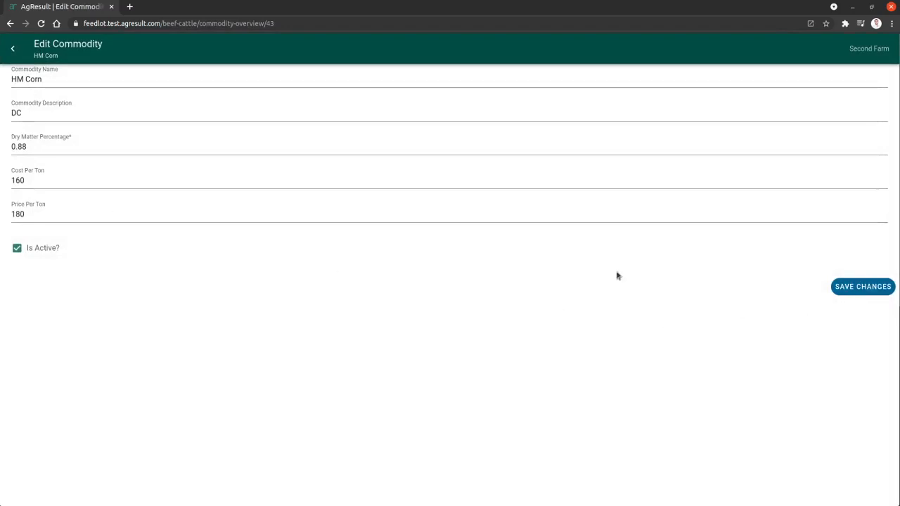
{"action": "mouse_move", "coordinate": [30, 258]}
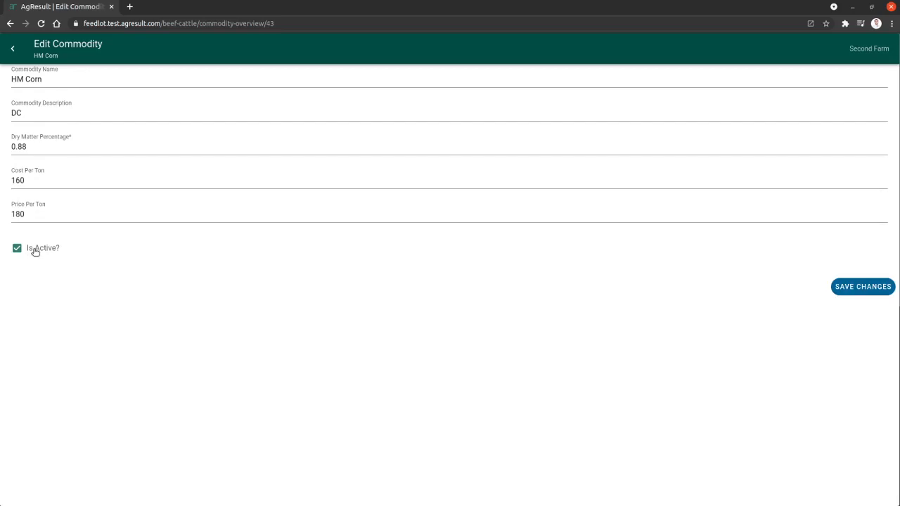
- Mark HM Corn (DC) as not active and save the change
{"action": "left_click", "coordinate": [17, 248]}
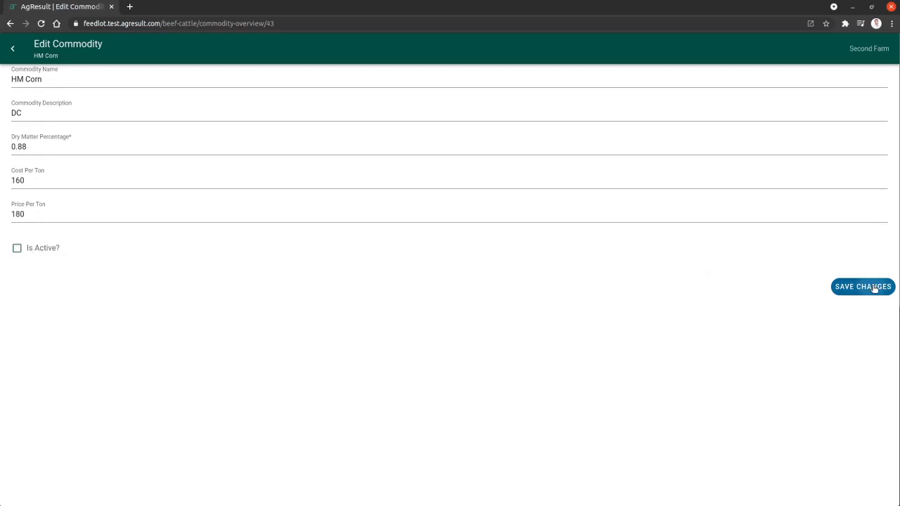
{"action": "left_click", "coordinate": [863, 286]}
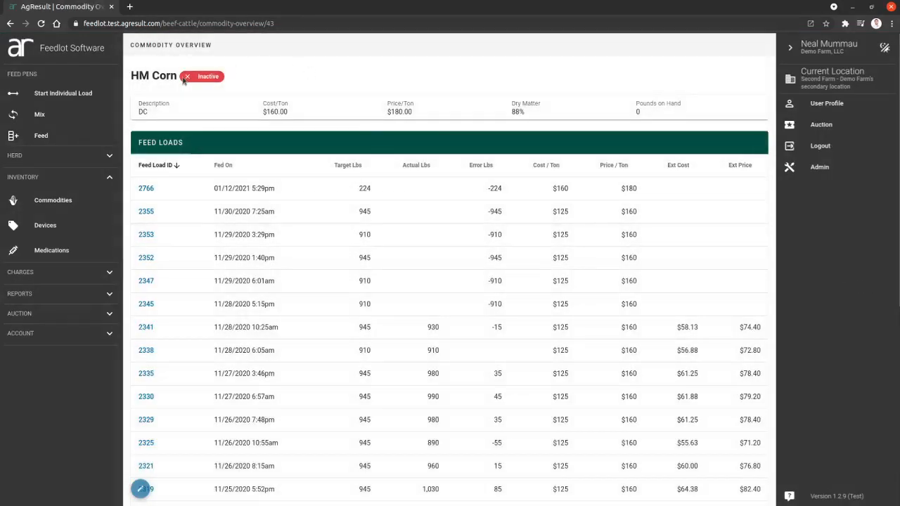